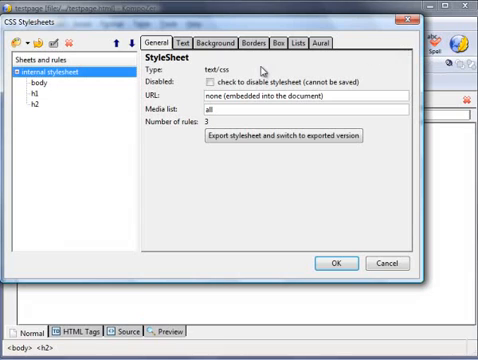
Create a new class style rule for the body text in the internal stylesheet.
left_click(16, 44)
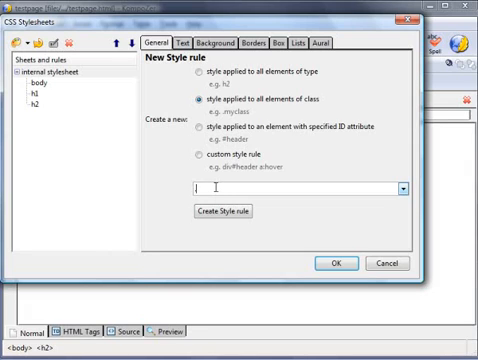
type("hilite")
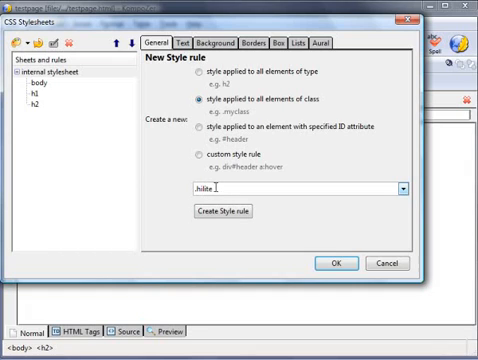
left_click(220, 214)
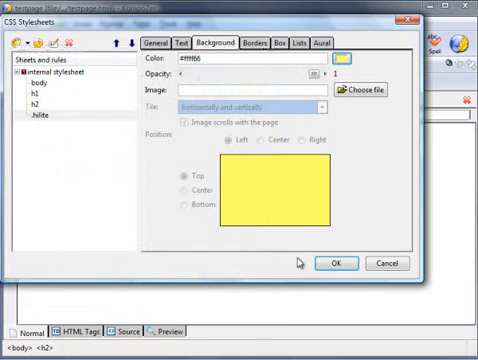
Save the yellow-background class so 'body text' appears highlighted on the page.
left_click(336, 264)
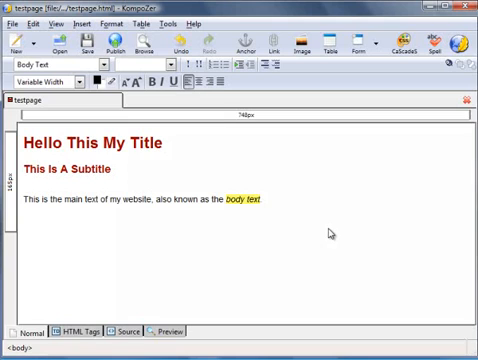
Name the second class rule 'big blue' for the large blue text style.
type("big blue")
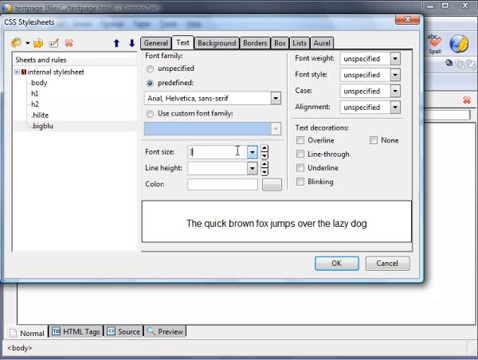
Set the big blue style to 36px, dark blue, bold and uppercase, then save it.
type("36px")
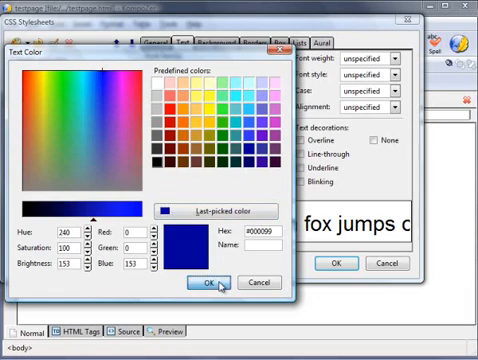
left_click(204, 284)
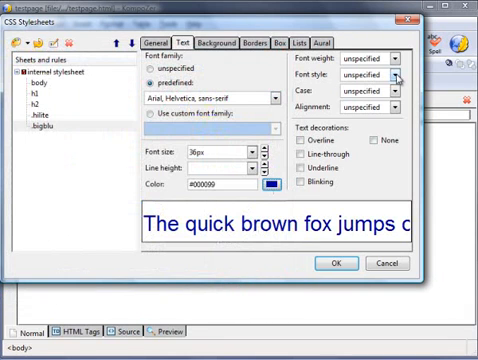
left_click(396, 76)
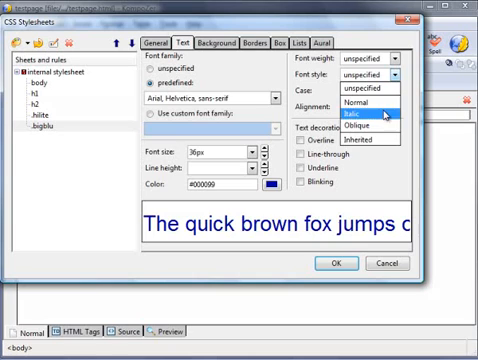
left_click(388, 56)
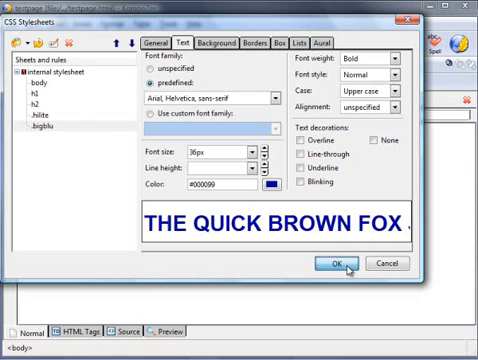
left_click(332, 264)
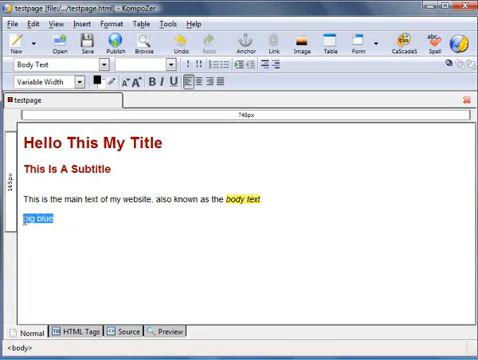
mouse_move(122, 236)
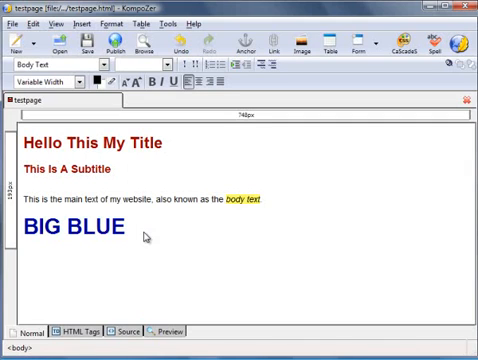
Deselect the styled 'BIG BLUE' line to view its bold blue uppercase look.
left_click(122, 232)
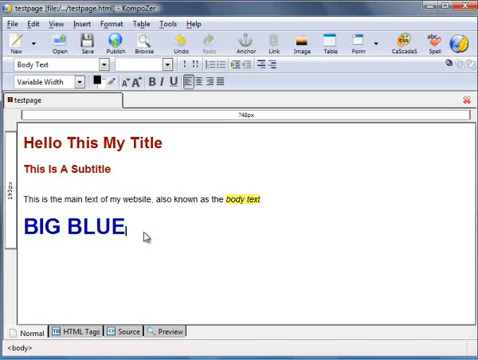